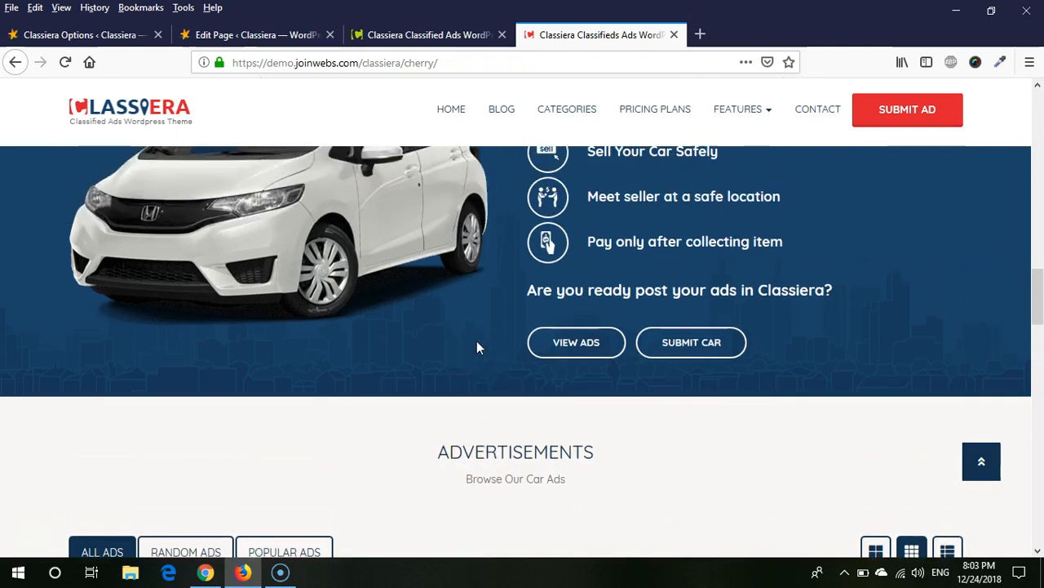
Return to the Classiera Options admin page and show the home page layout settings
{"action": "scroll", "scroll_direction": "down", "scroll_amount": 3}
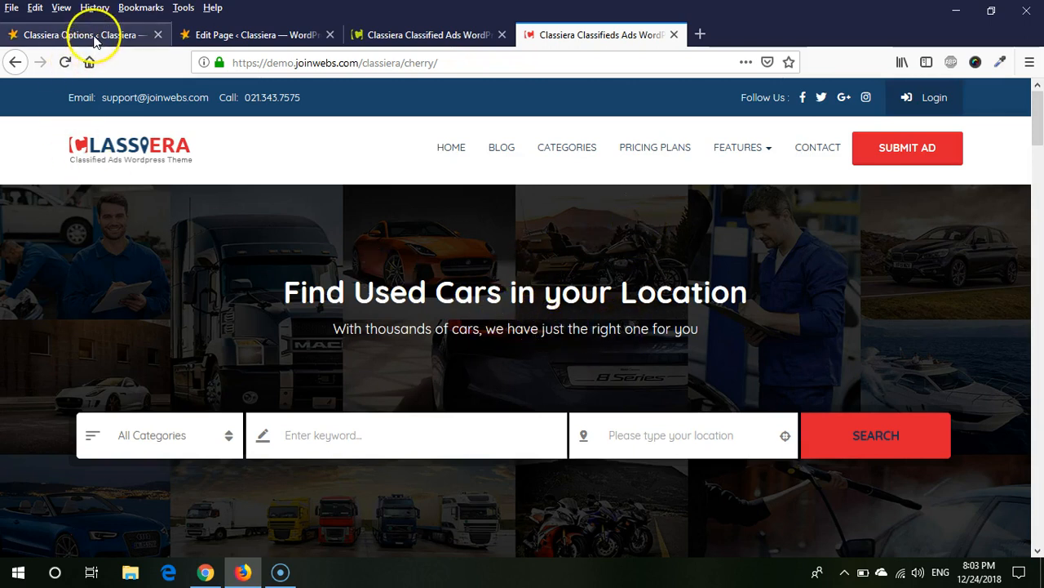
{"action": "left_click", "coordinate": [81, 34]}
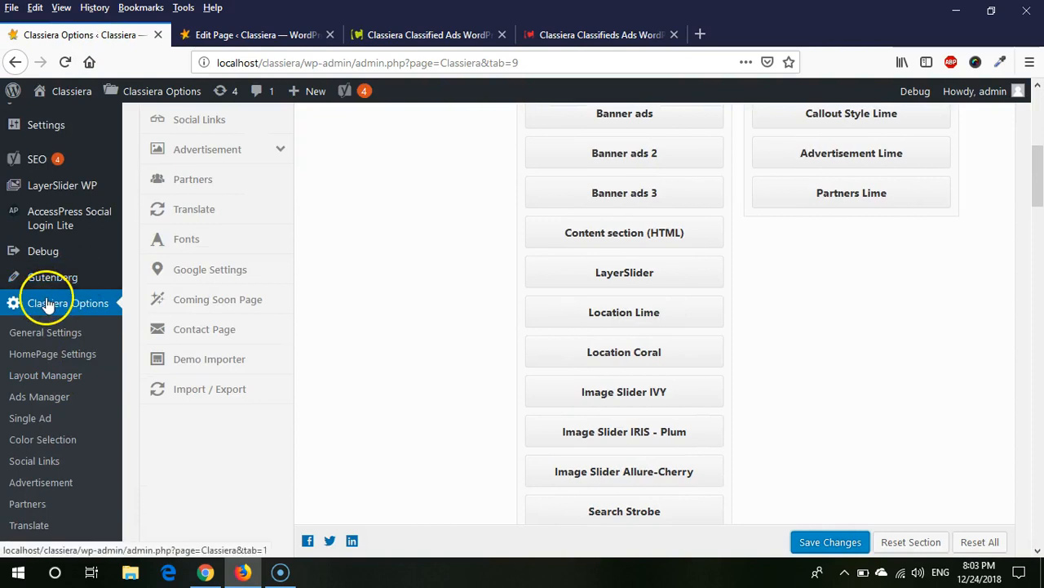
{"action": "scroll", "scroll_direction": "down", "scroll_amount": 3}
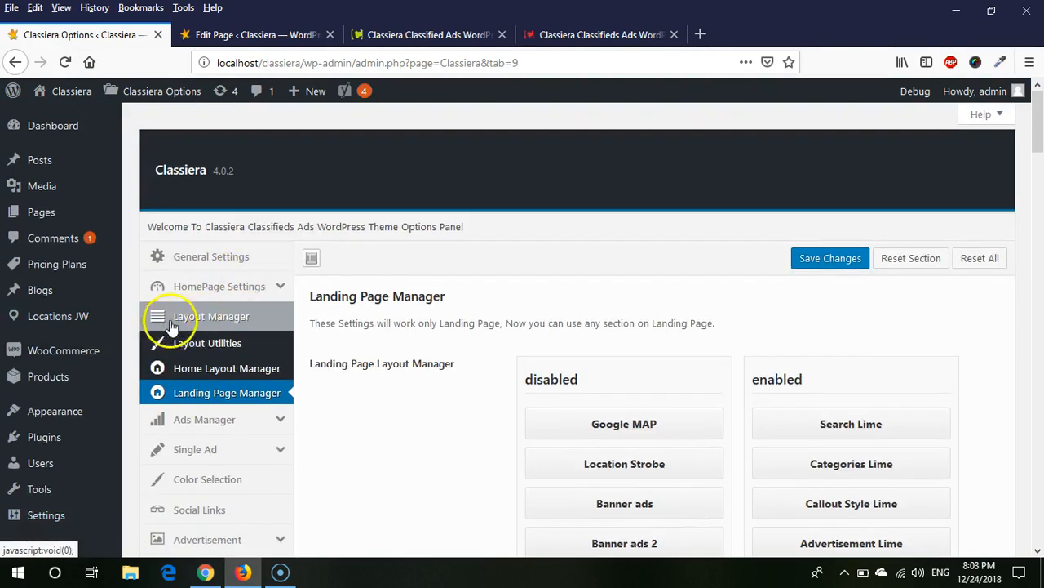
{"action": "mouse_move", "coordinate": [258, 323]}
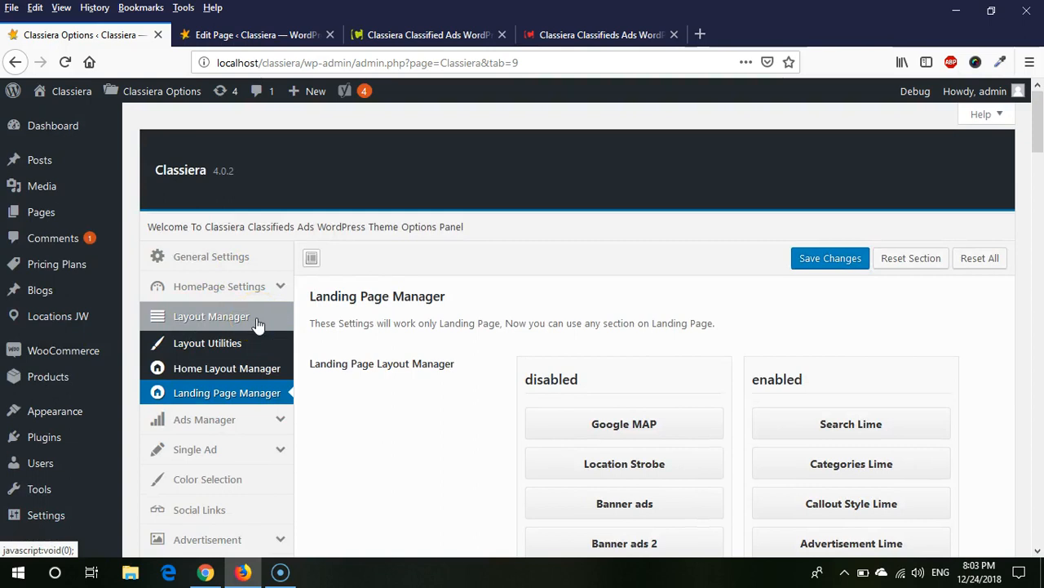
{"action": "left_click", "coordinate": [227, 367]}
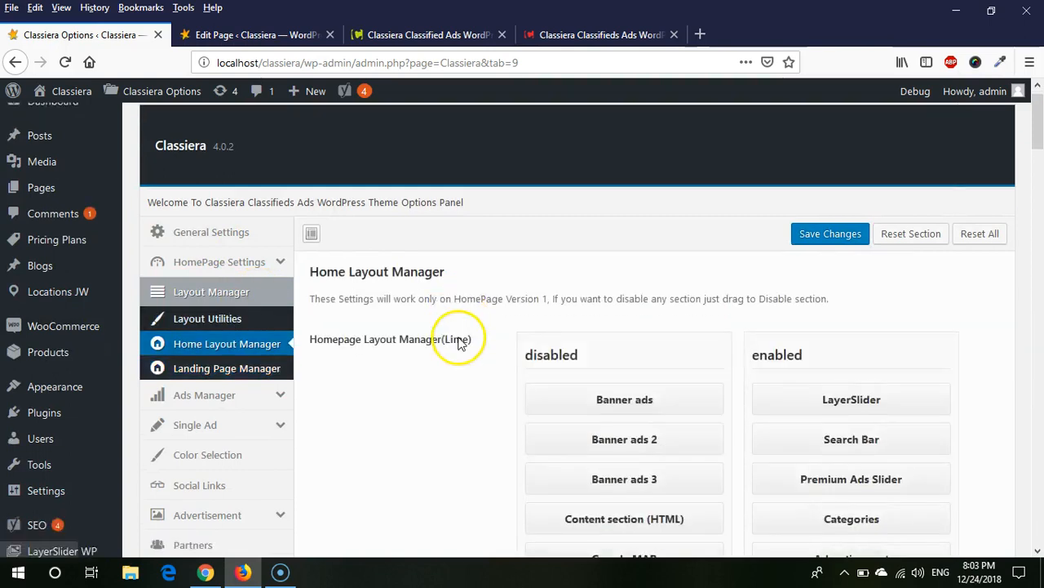
{"action": "scroll", "scroll_direction": "down", "scroll_amount": 3}
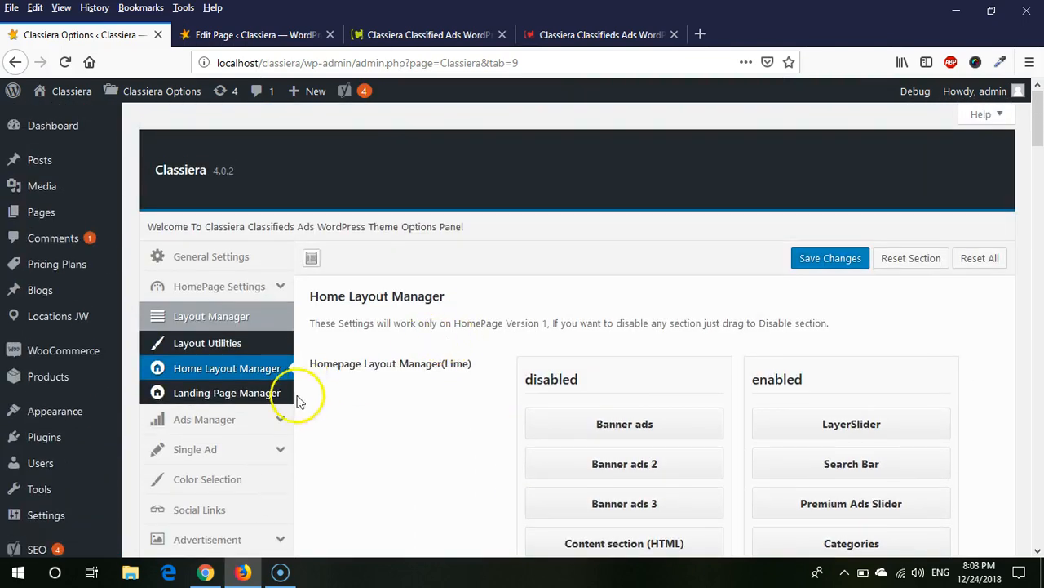
Glance at the landing page layout settings, then come back to the Home Layout Manager lists
{"action": "left_click", "coordinate": [225, 391]}
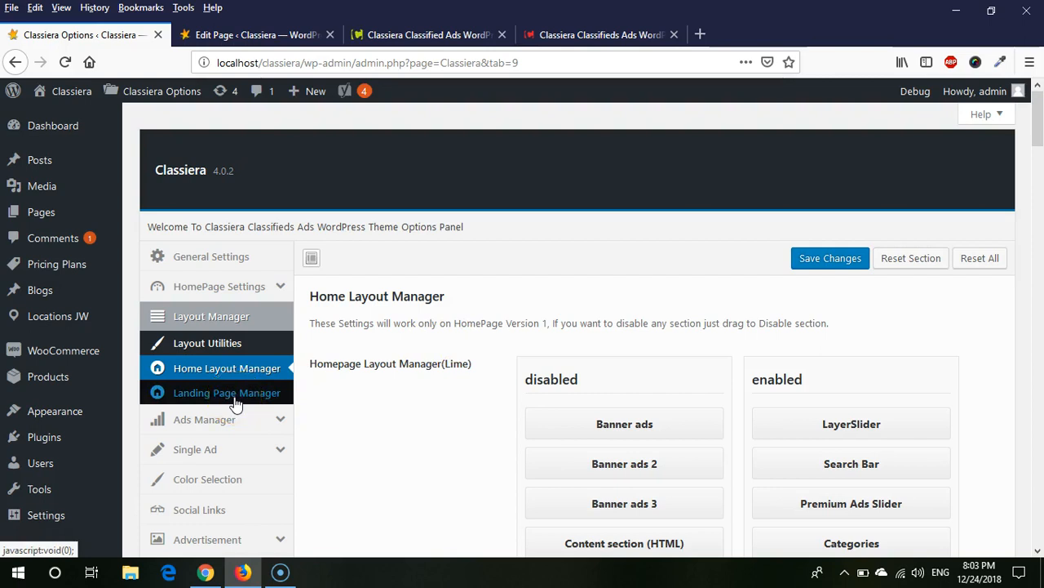
{"action": "left_click", "coordinate": [225, 392]}
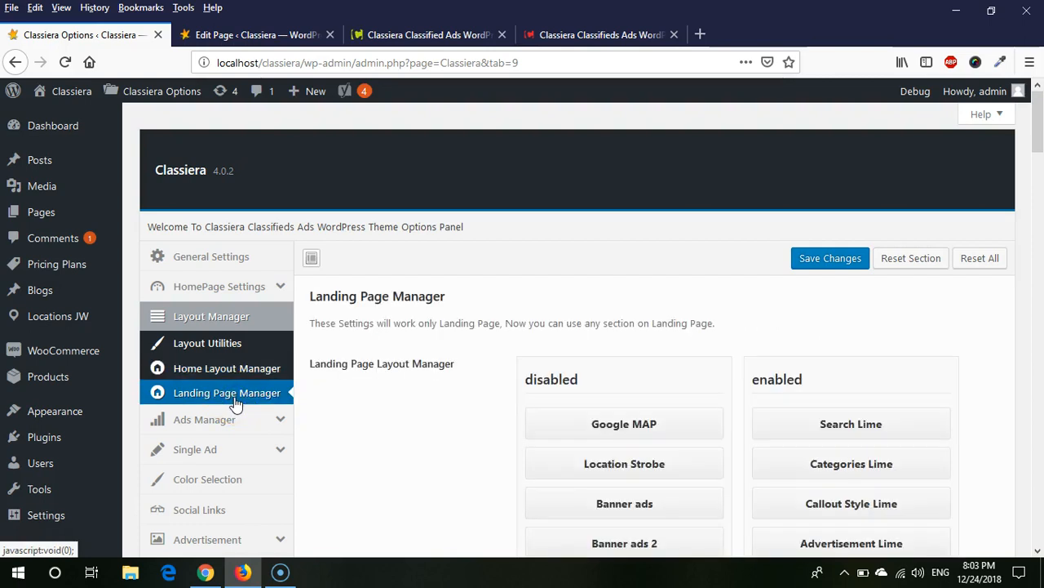
{"action": "left_click", "coordinate": [227, 369]}
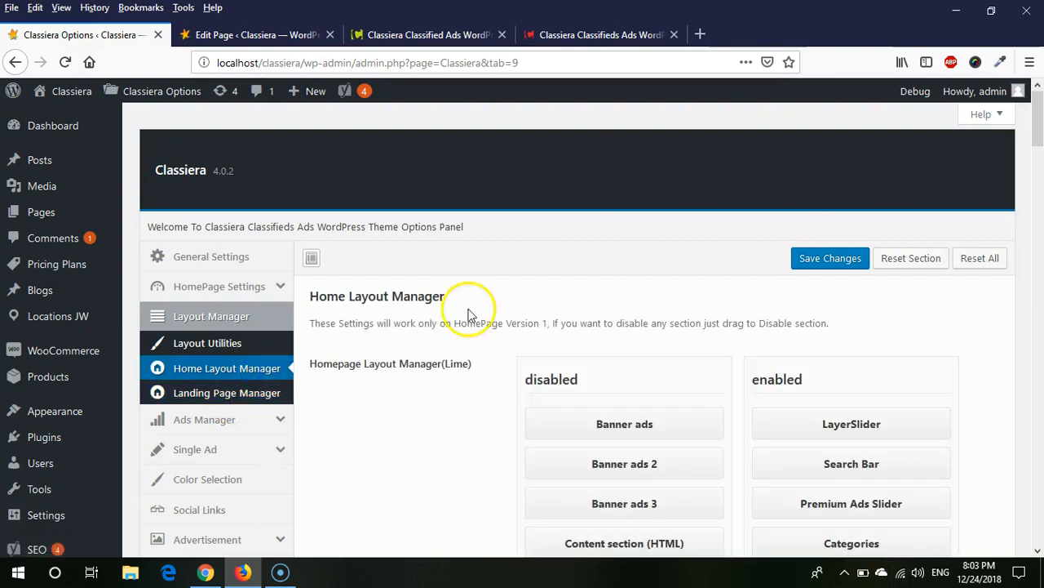
{"action": "scroll", "scroll_direction": "down", "scroll_amount": 3}
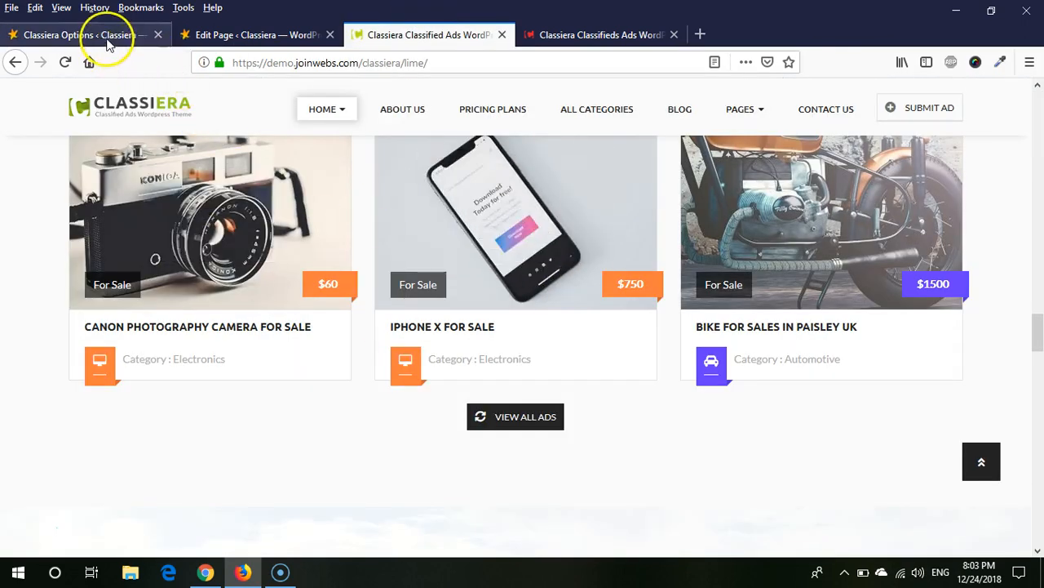
{"action": "left_click", "coordinate": [79, 35]}
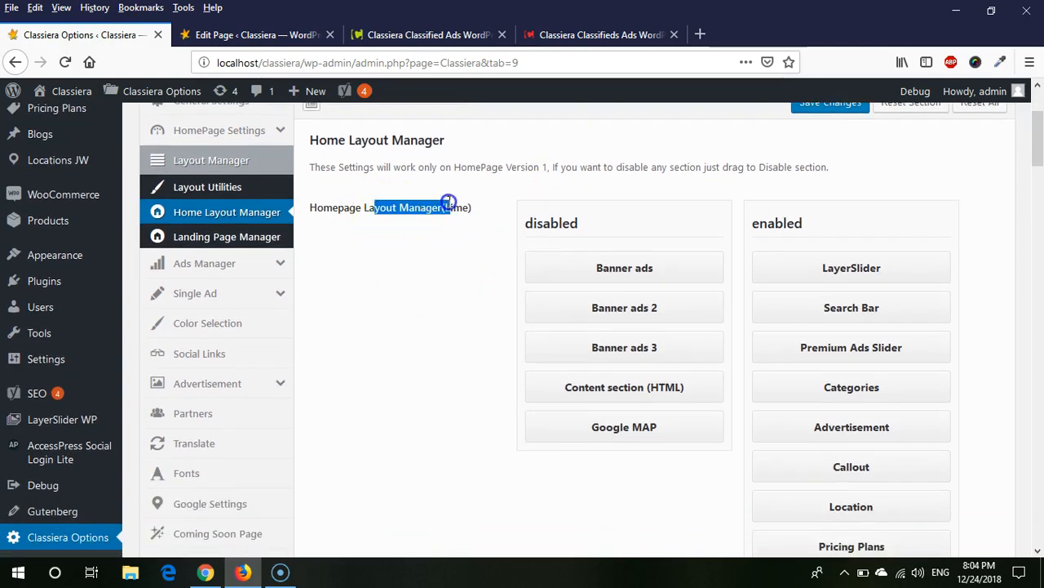
Move Banner ads 2 after Categories and Banner ads 3 after Advertisement into the enabled sections
{"action": "scroll", "scroll_direction": "down", "scroll_amount": 3}
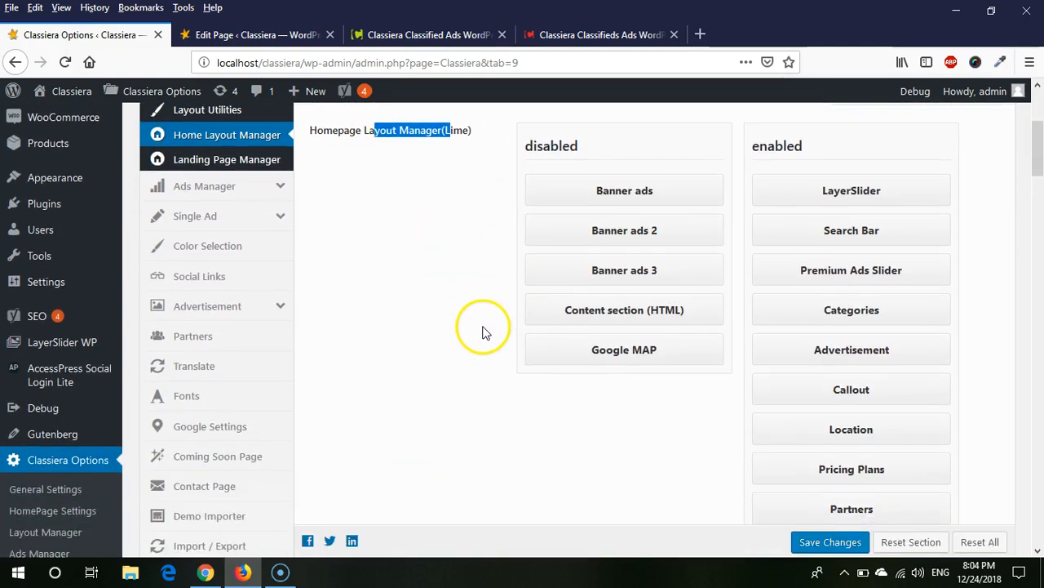
{"action": "mouse_move", "coordinate": [652, 193]}
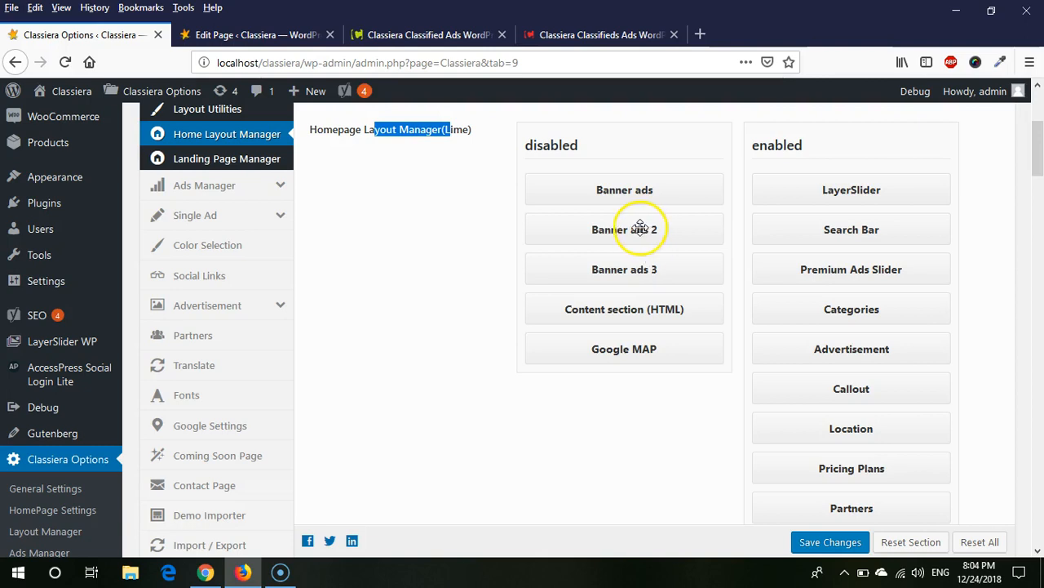
{"action": "mouse_move", "coordinate": [644, 194]}
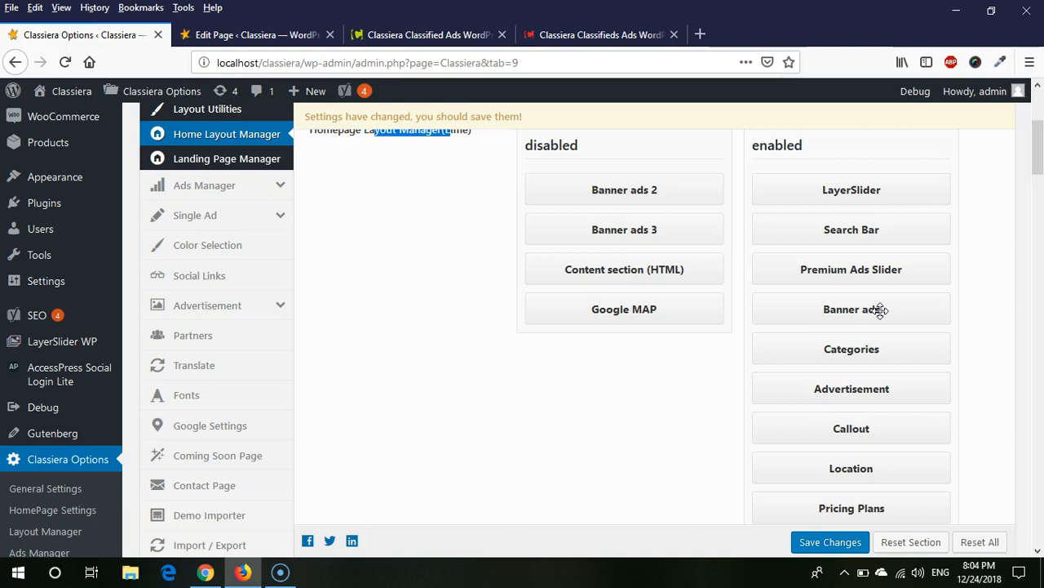
{"action": "left_click_drag", "start_coordinate": [623, 189], "coordinate": [878, 356]}
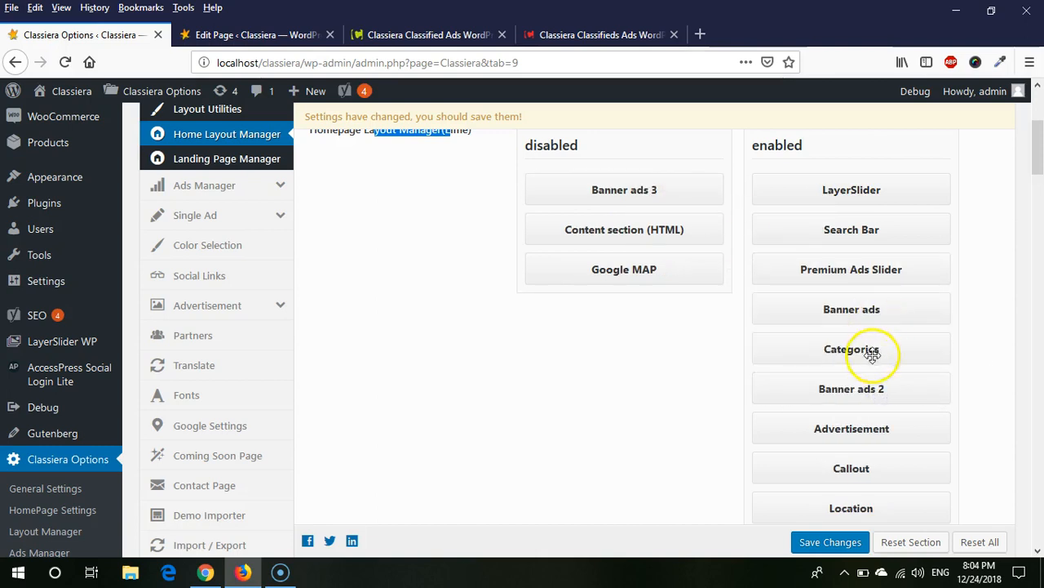
{"action": "left_click_drag", "start_coordinate": [623, 190], "coordinate": [886, 480]}
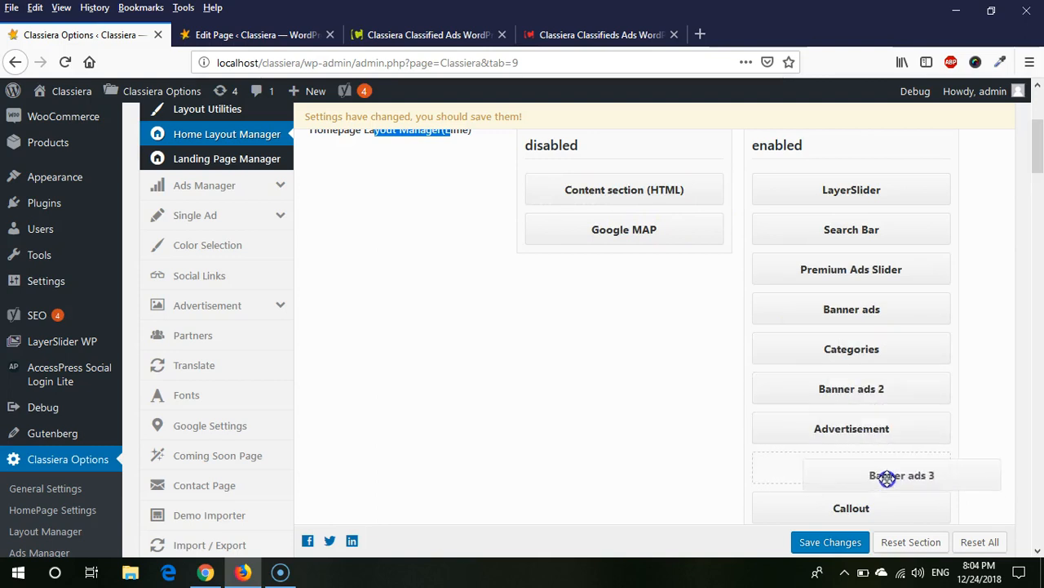
{"action": "scroll", "scroll_direction": "down", "scroll_amount": 3}
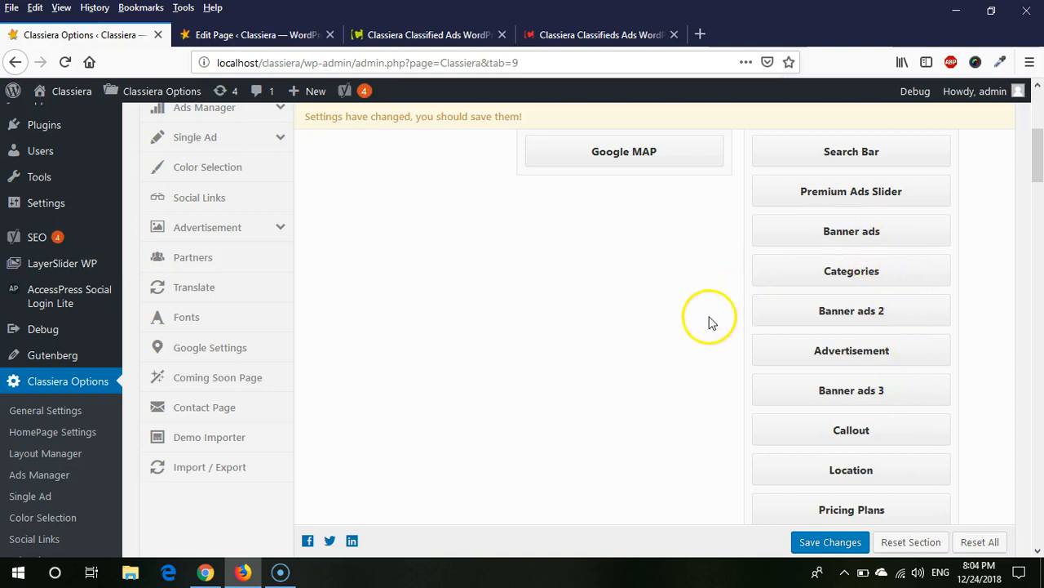
{"action": "mouse_move", "coordinate": [898, 240]}
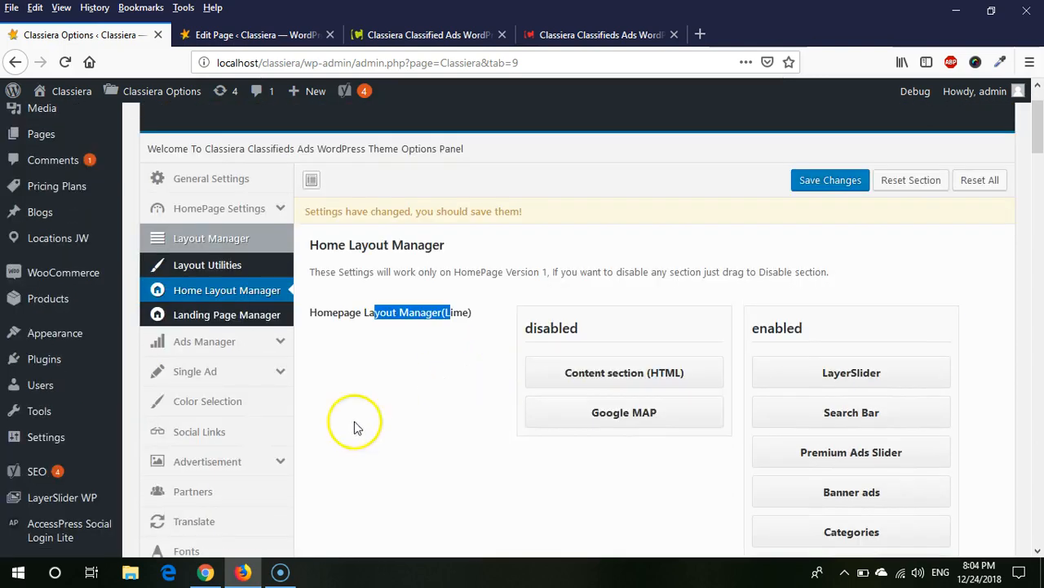
{"action": "scroll", "scroll_direction": "down", "scroll_amount": 3}
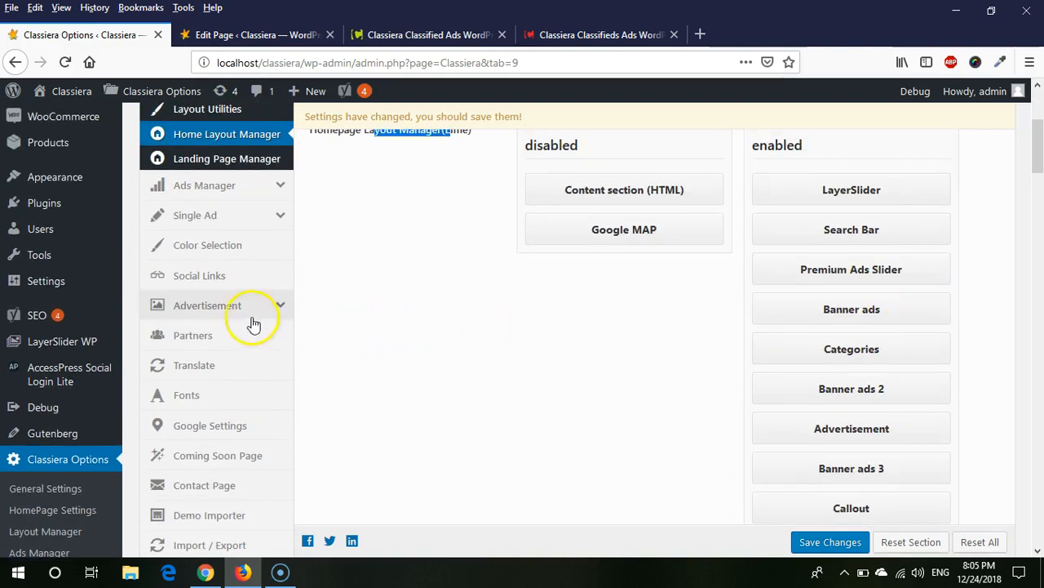
Show the Home Page Ads settings with the first banner image, link URL and HTML ad fields
{"action": "left_click", "coordinate": [207, 305]}
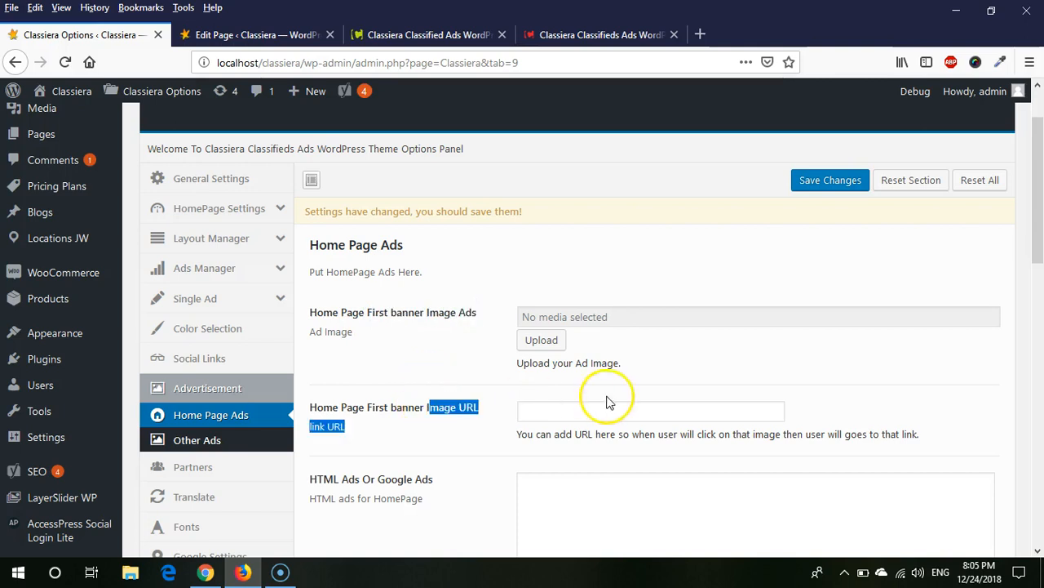
{"action": "left_click", "coordinate": [650, 412]}
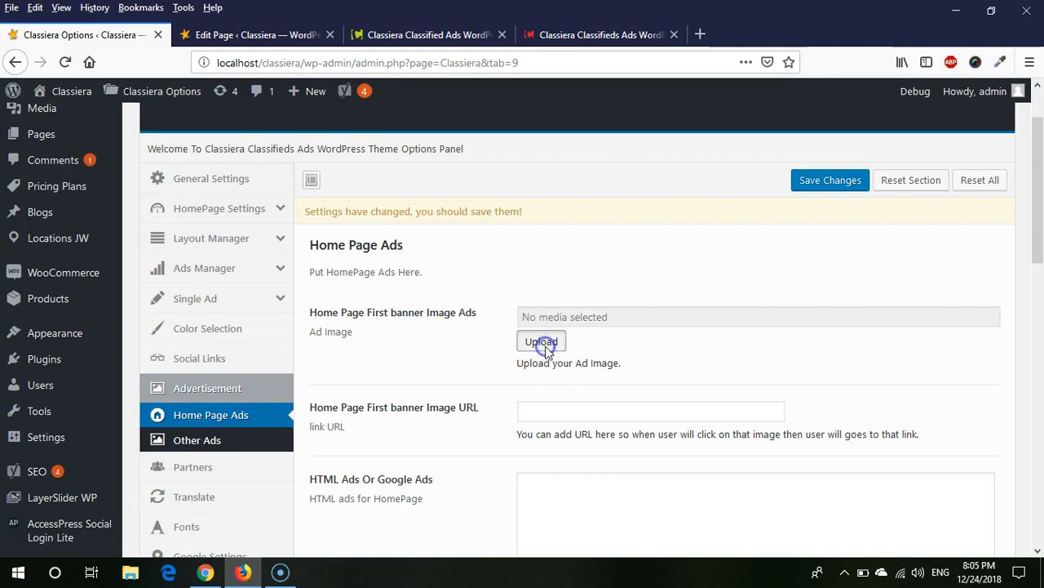
Choose the blue shirt-1.png image from the Media Library as the first banner ad image
{"action": "left_click", "coordinate": [542, 341]}
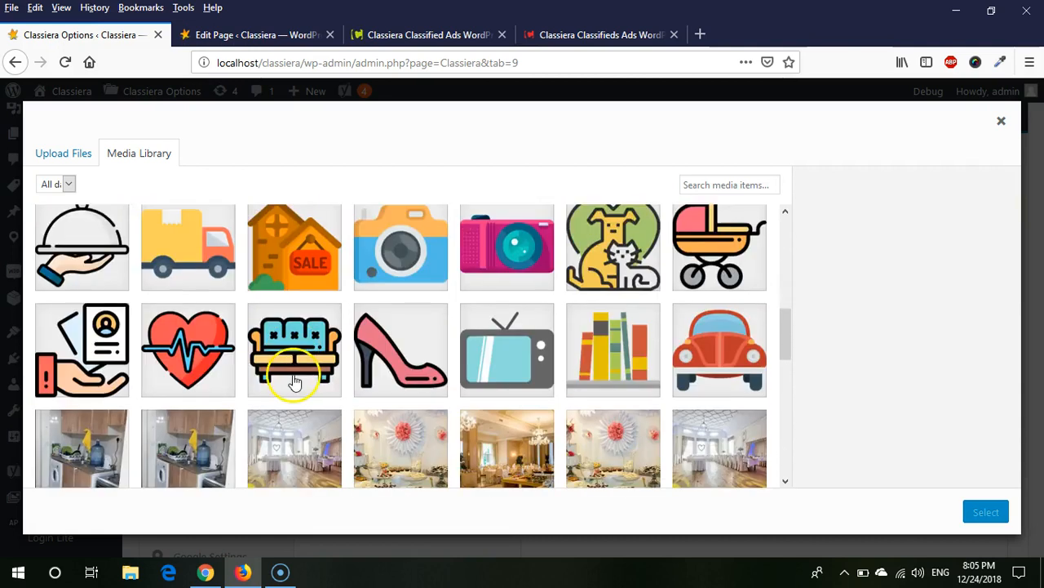
{"action": "scroll", "scroll_direction": "down", "scroll_amount": 3}
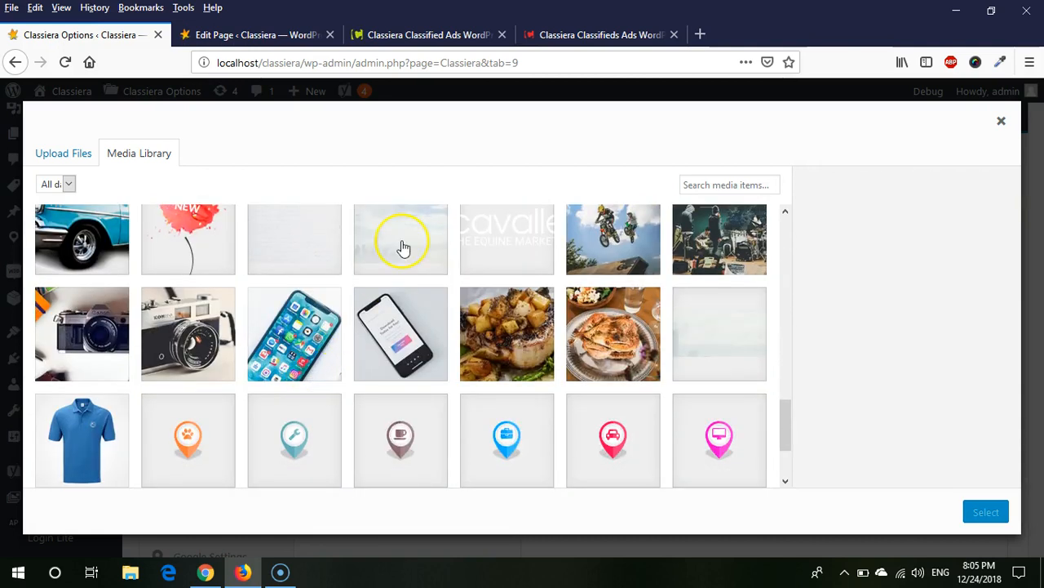
{"action": "left_click", "coordinate": [81, 439]}
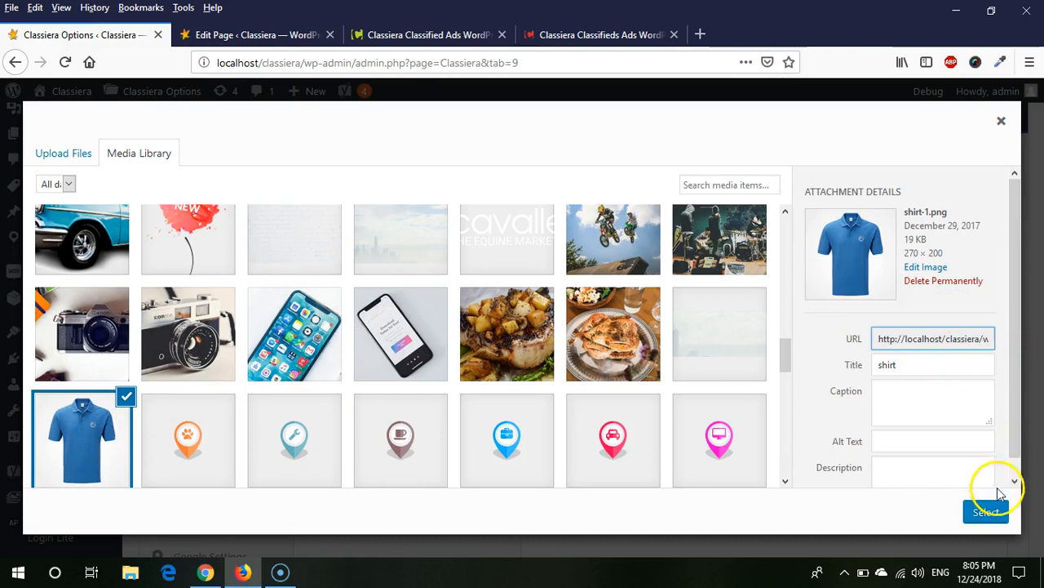
{"action": "left_click", "coordinate": [986, 511]}
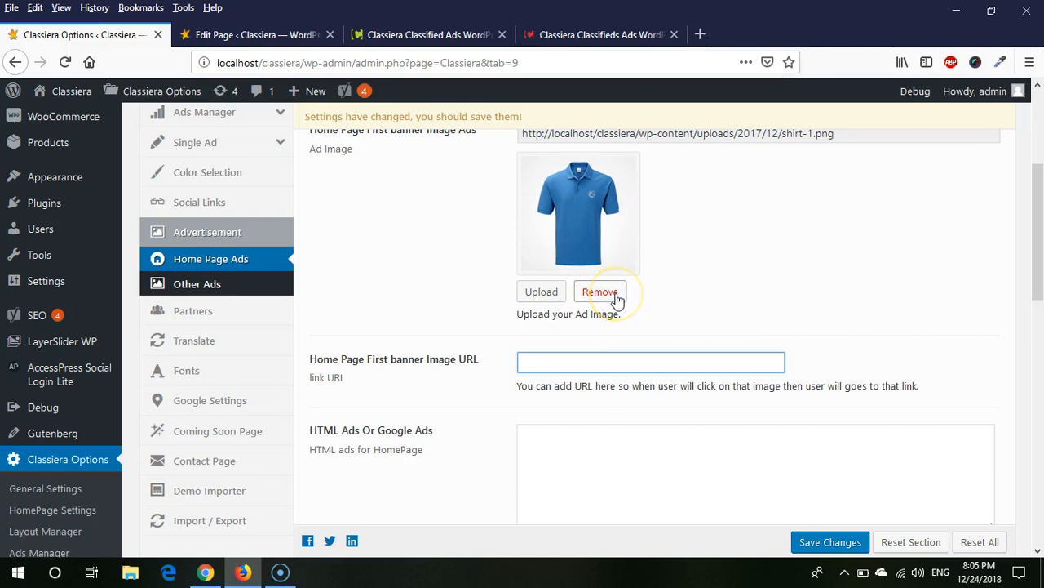
Remove the shirt image from the first banner and reopen the Layout Manager section
{"action": "left_click", "coordinate": [600, 292]}
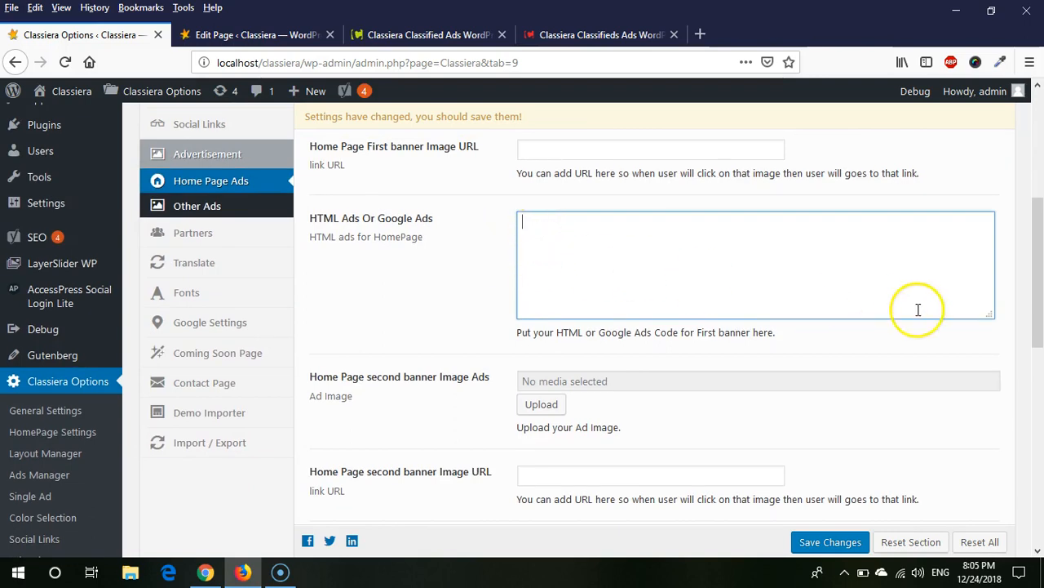
{"action": "mouse_move", "coordinate": [568, 261]}
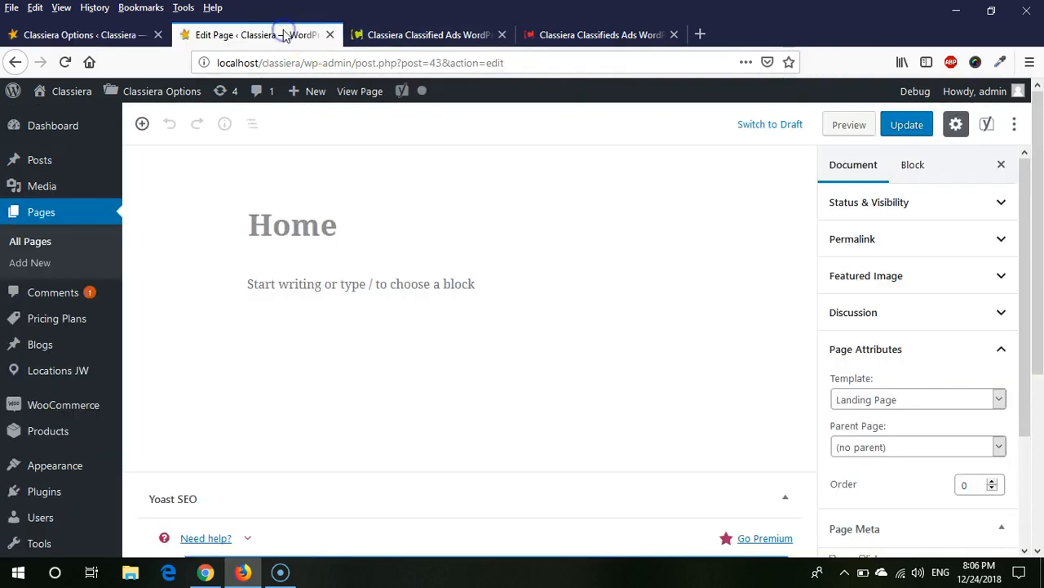
{"action": "left_click", "coordinate": [80, 34]}
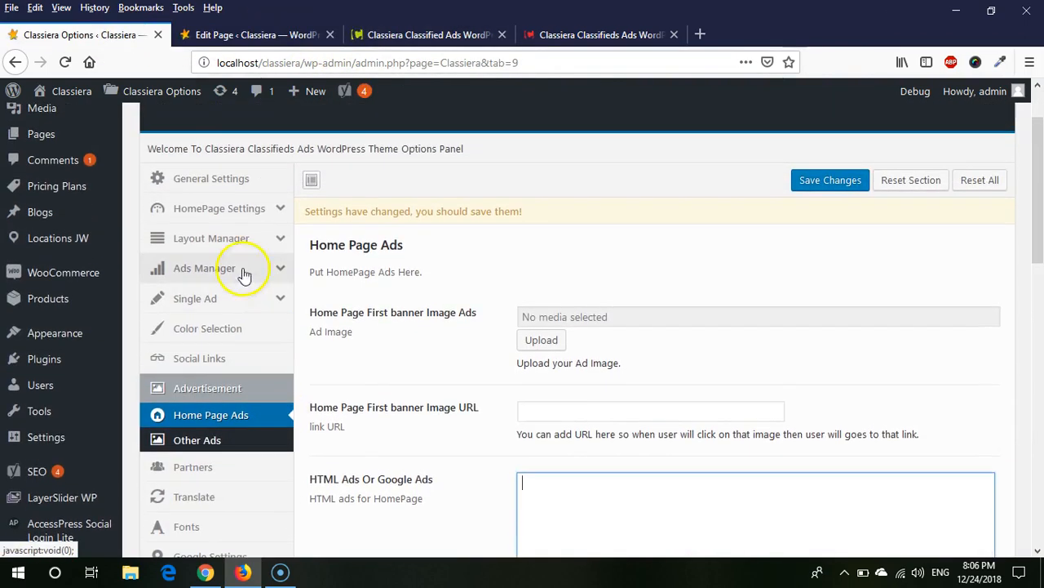
{"action": "left_click", "coordinate": [210, 238]}
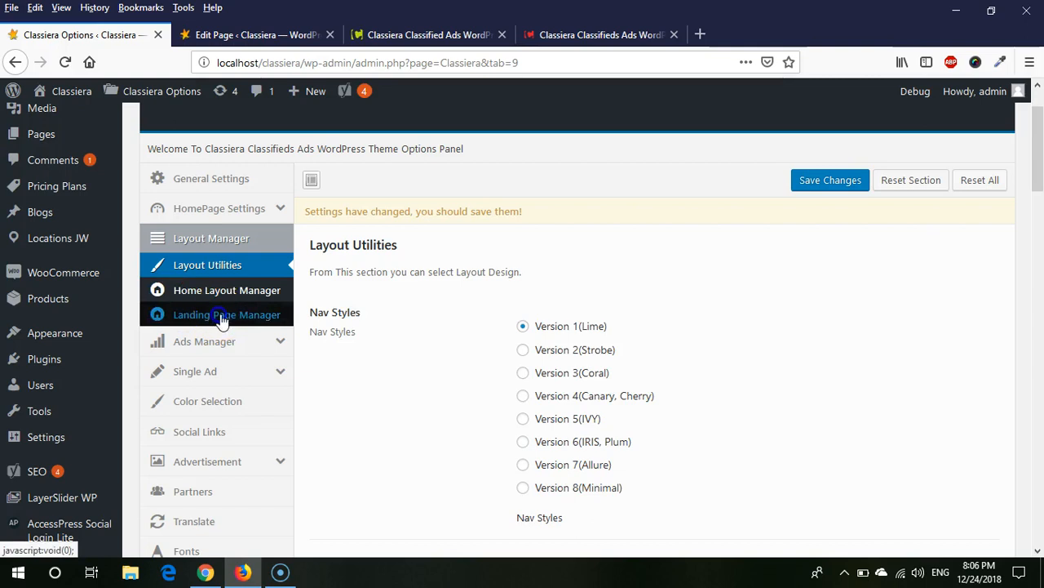
{"action": "left_click", "coordinate": [227, 290]}
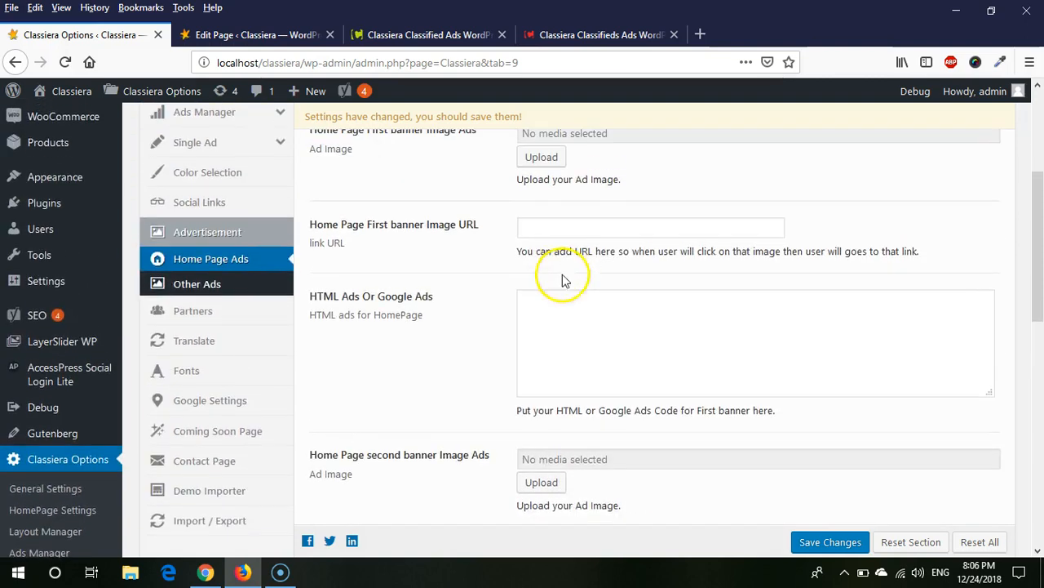
Scroll through the Home Page Ads settings back to the empty first banner image field
{"action": "scroll", "scroll_direction": "down", "scroll_amount": 3}
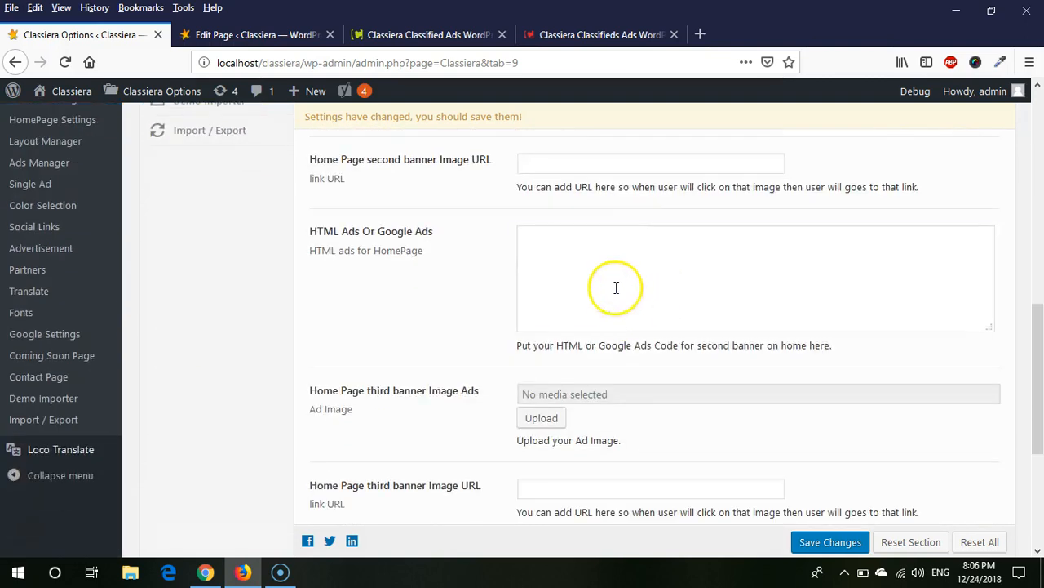
{"action": "scroll", "scroll_direction": "down", "scroll_amount": 3}
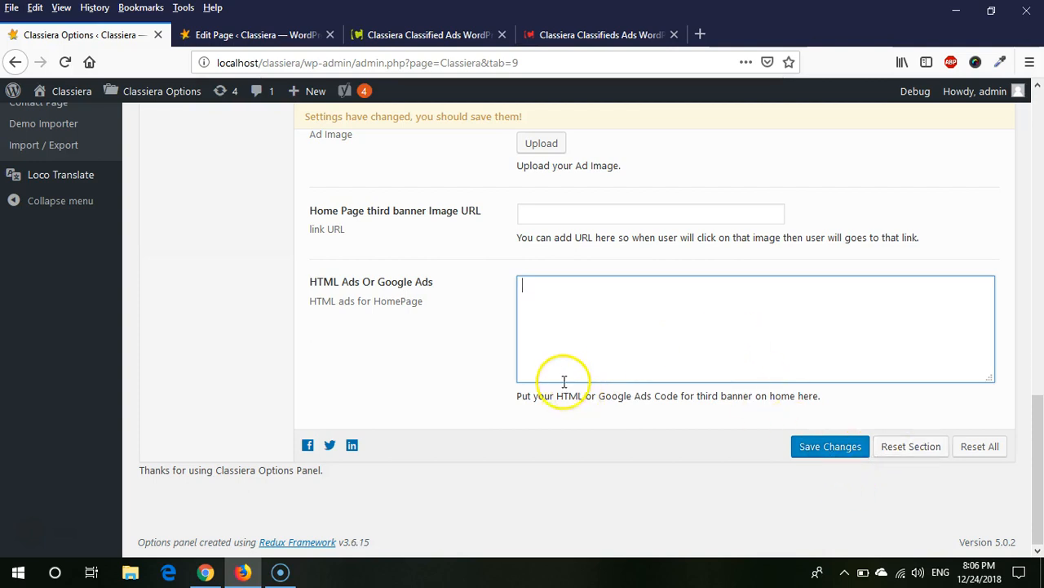
{"action": "scroll", "scroll_direction": "down", "scroll_amount": 3}
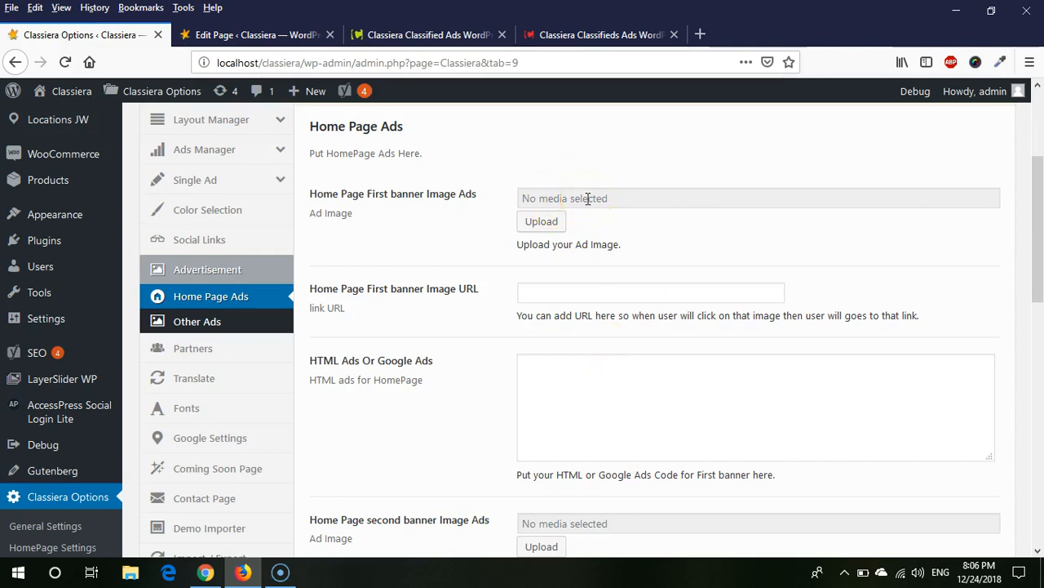
Focus the empty First banner Image URL field on Home Page Ads
{"action": "left_click", "coordinate": [650, 292]}
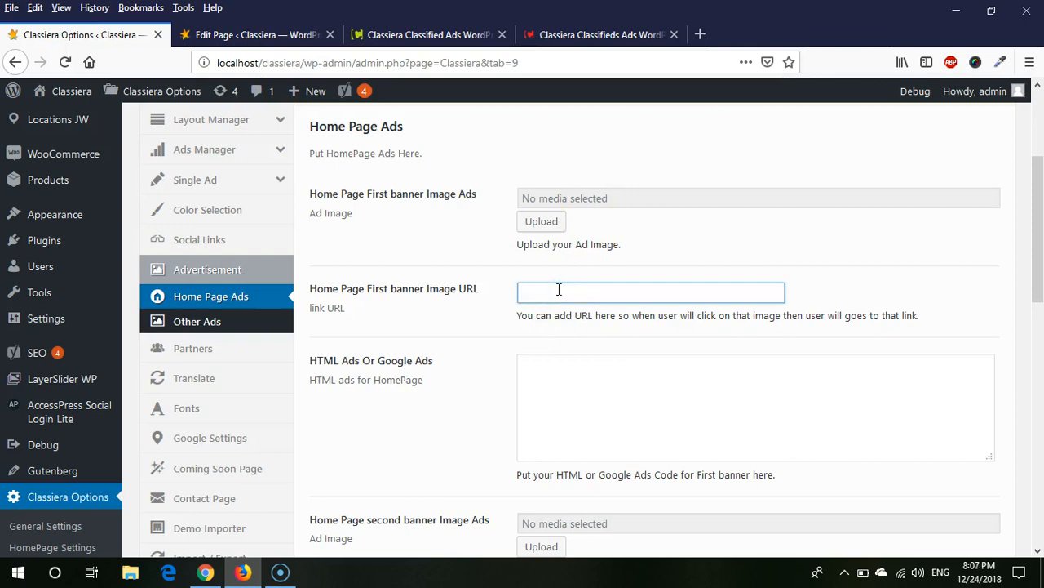
{"action": "left_click", "coordinate": [650, 292]}
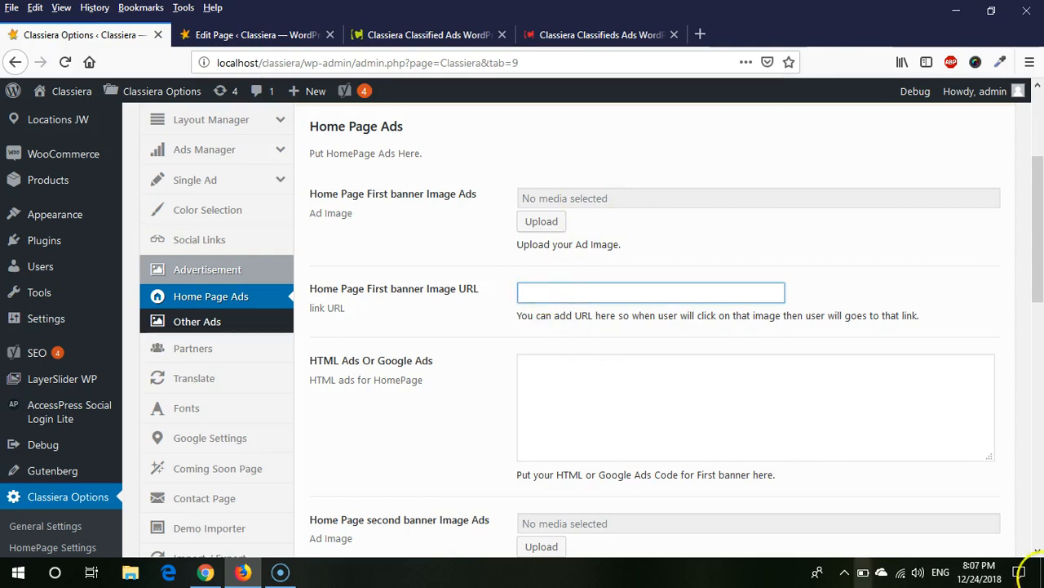
{"action": "mouse_move", "coordinate": [787, 457]}
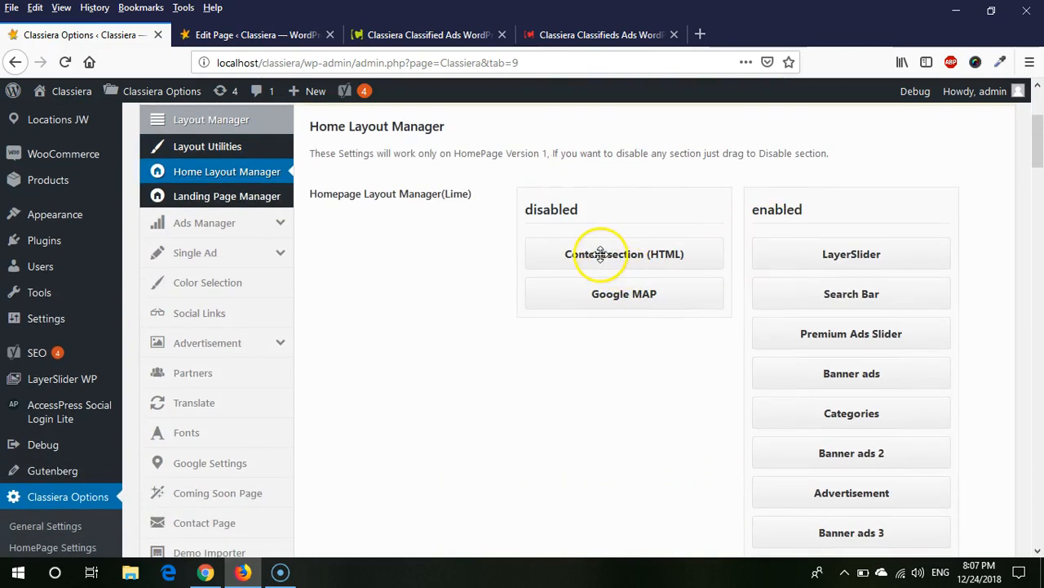
Move Content section (HTML) into the enabled sections, save, and go to the Home page editor
{"action": "left_click_drag", "start_coordinate": [623, 255], "coordinate": [808, 242]}
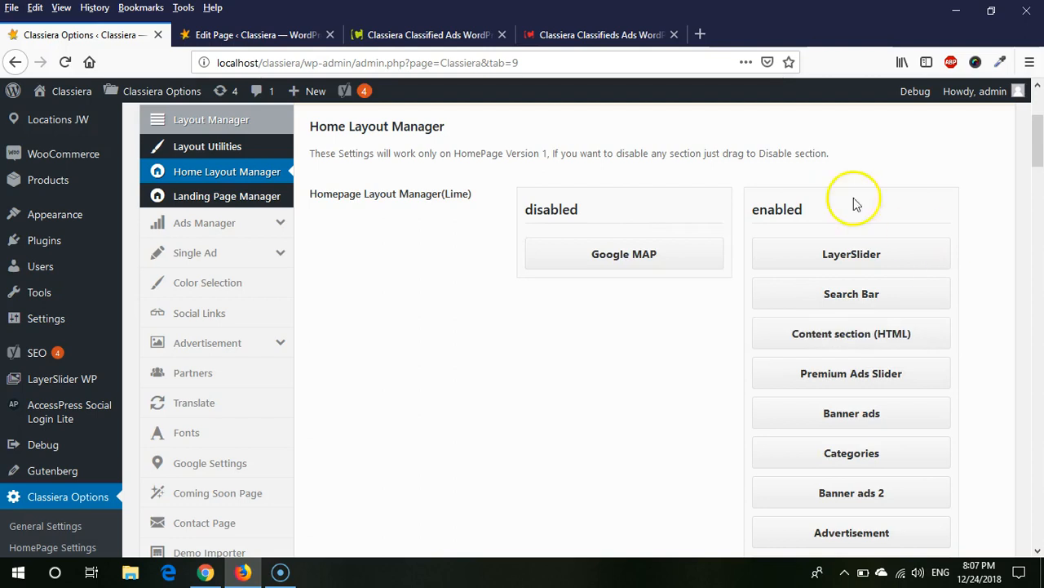
{"action": "mouse_move", "coordinate": [649, 302]}
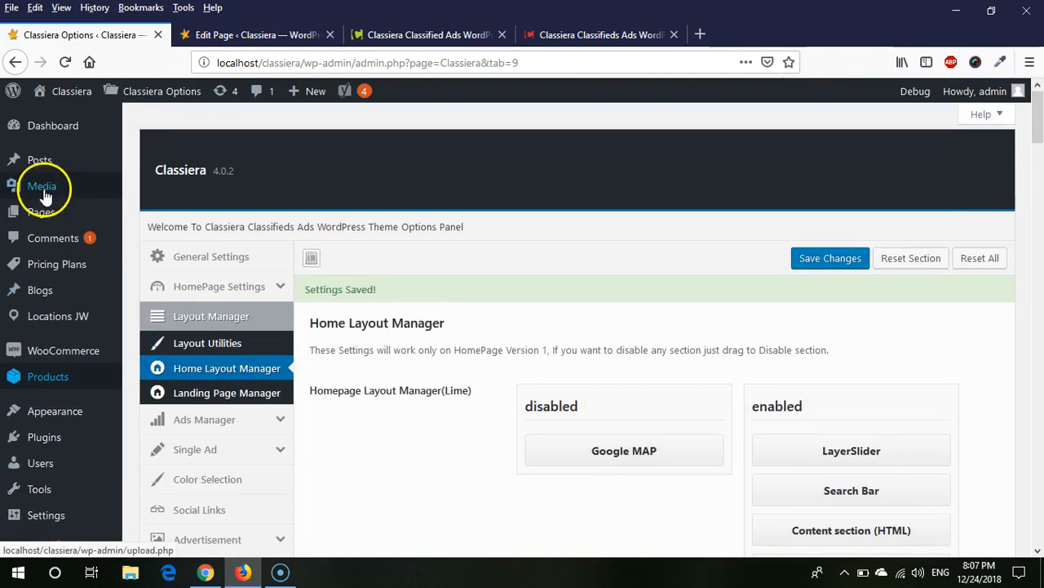
{"action": "left_click", "coordinate": [253, 34]}
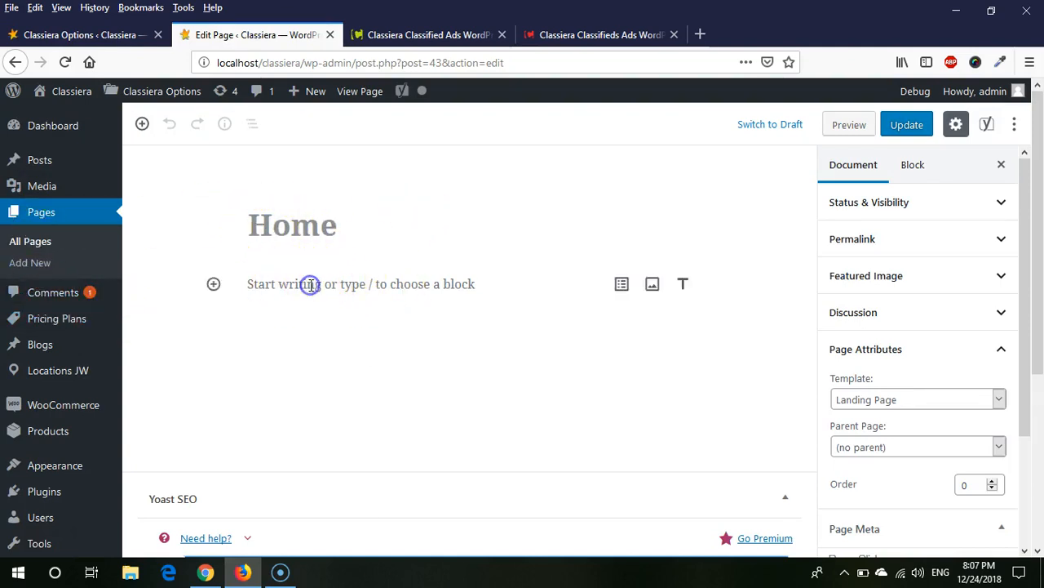
Start an empty paragraph on the Home page, then return to the Home Layout Manager
{"action": "left_click", "coordinate": [310, 284]}
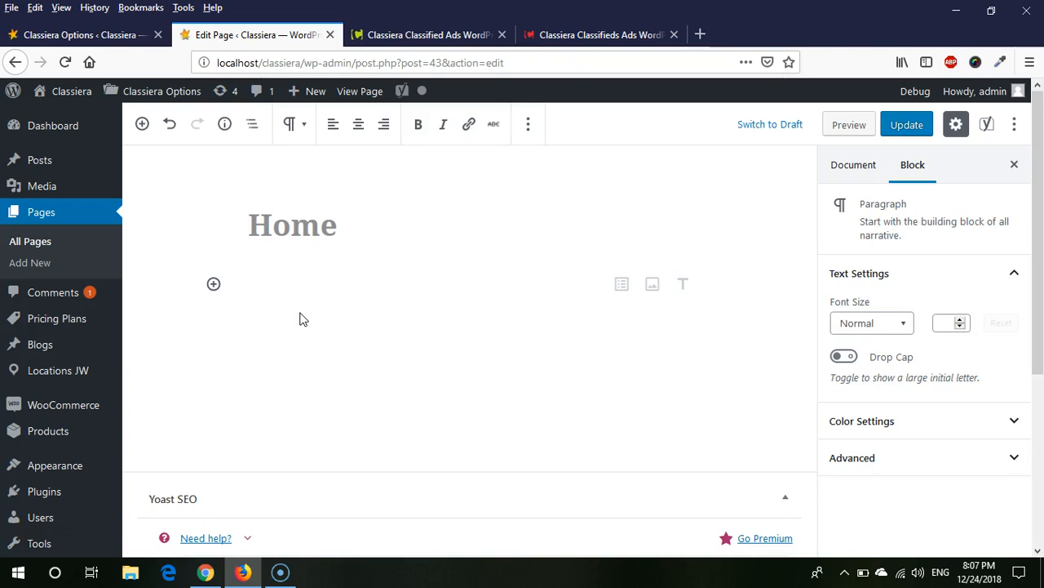
{"action": "left_click", "coordinate": [78, 34]}
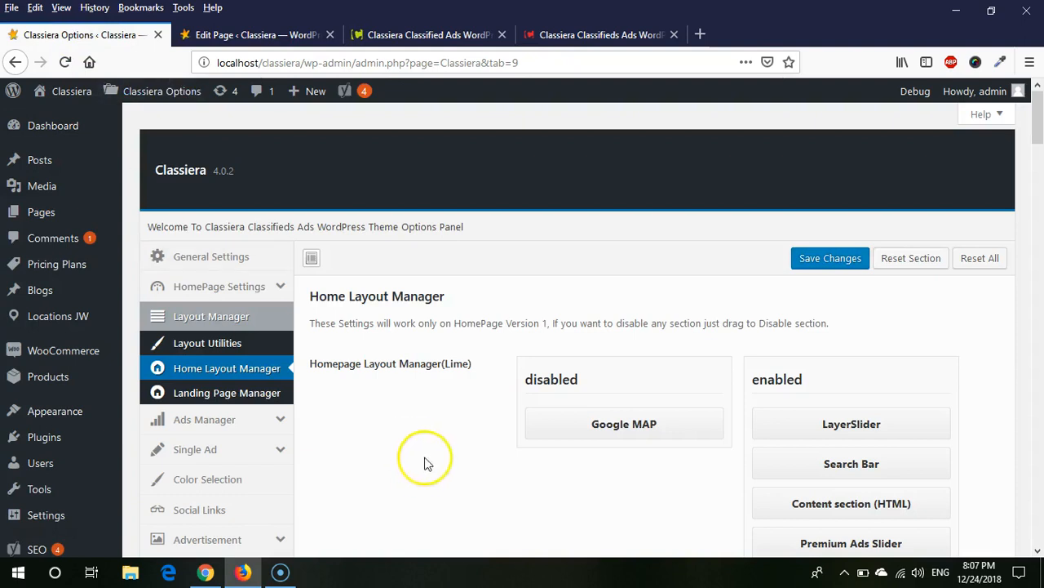
{"action": "scroll", "scroll_direction": "down", "scroll_amount": 3}
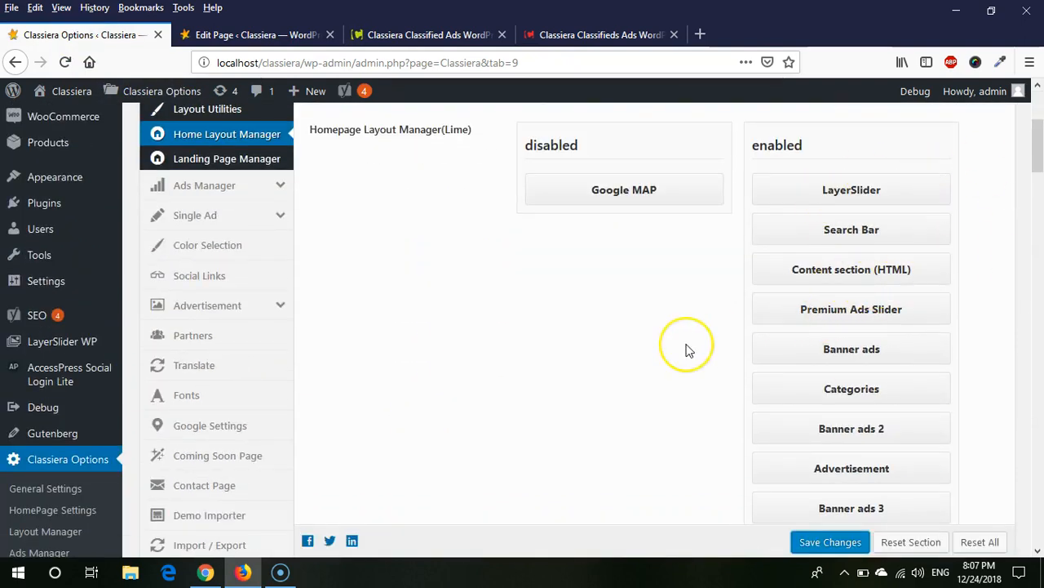